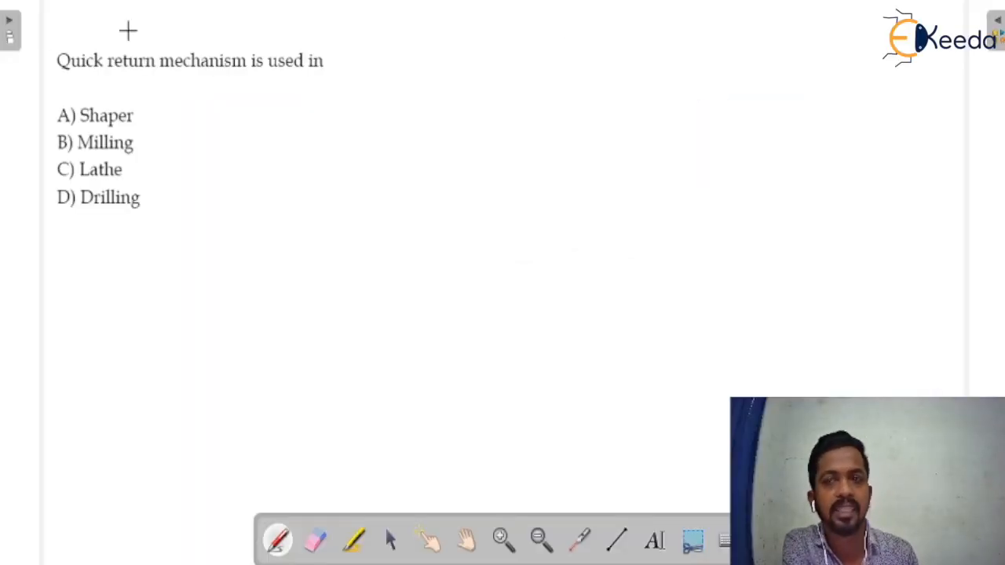
{"action": "mouse_move", "coordinate": [103, 102]}
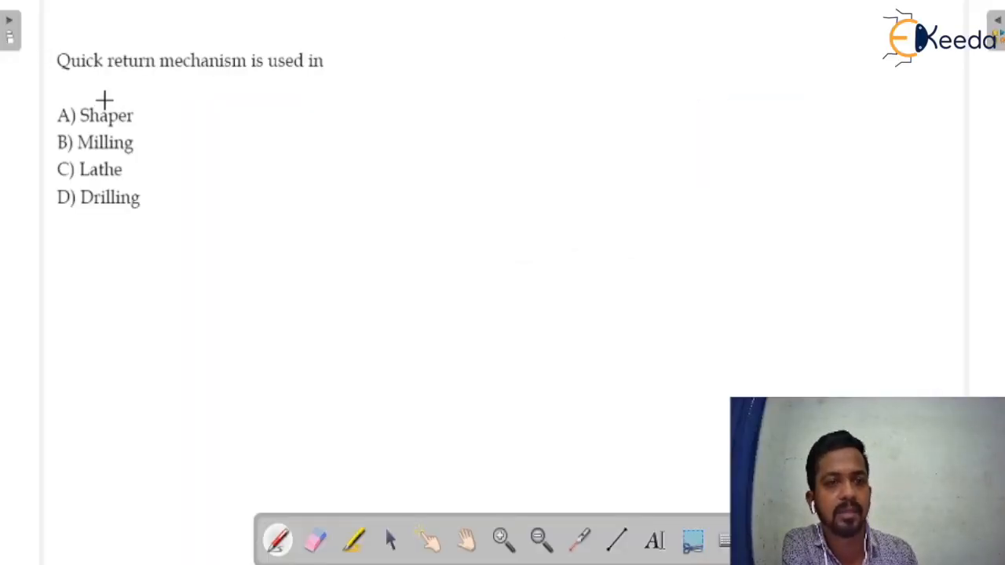
{"action": "mouse_move", "coordinate": [157, 75]}
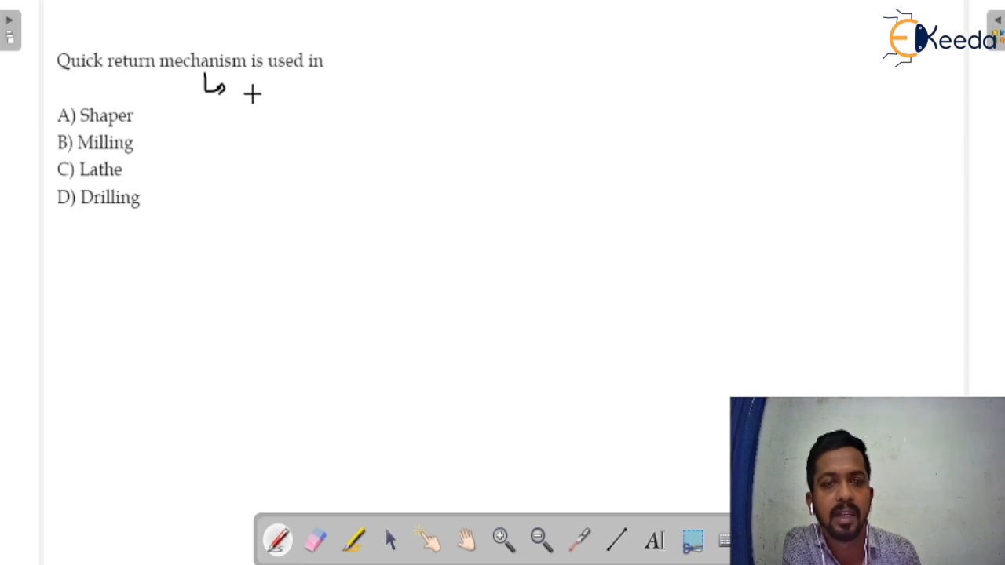
Handwrite 'crank & slotted lever mechanism' beneath the question and underline 'Quick return mechanism'
{"action": "left_click_drag", "start_coordinate": [239, 82], "coordinate": [267, 93]}
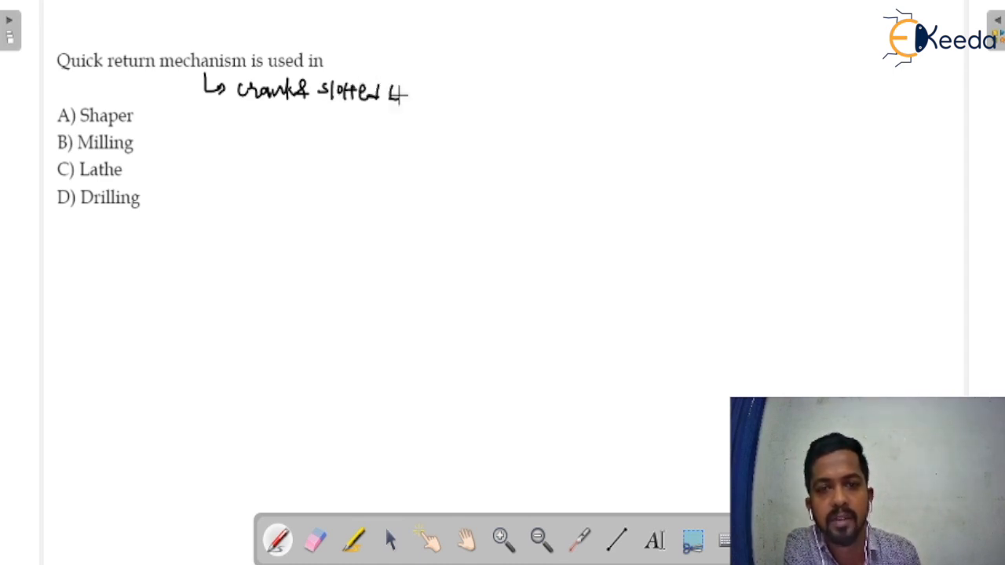
{"action": "left_click_drag", "start_coordinate": [396, 89], "coordinate": [443, 98]}
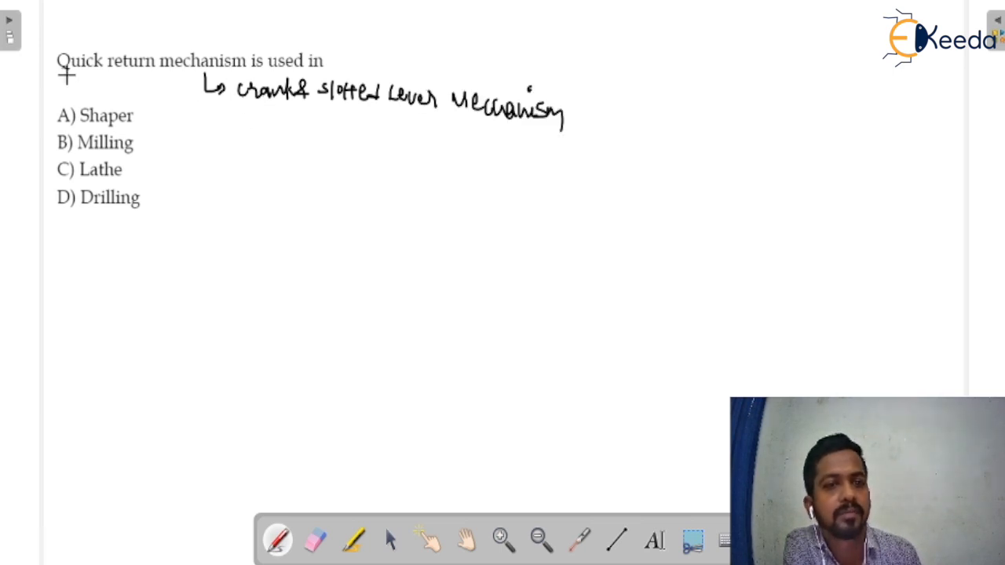
{"action": "left_click_drag", "start_coordinate": [56, 74], "coordinate": [191, 73]}
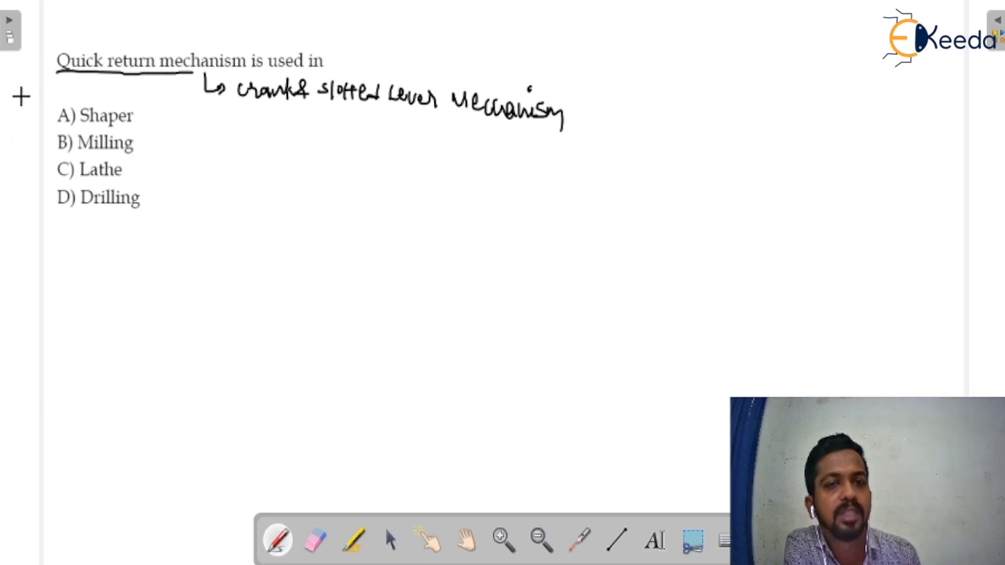
{"action": "mouse_move", "coordinate": [44, 220]}
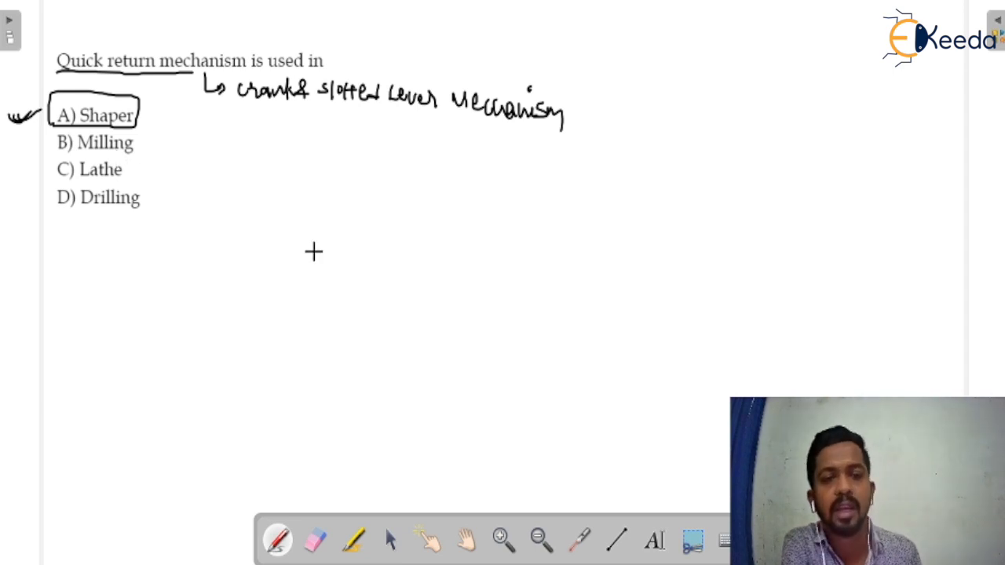
Box and tick option A) Shaper as the correct answer
{"action": "left_click_drag", "start_coordinate": [299, 228], "coordinate": [322, 228]}
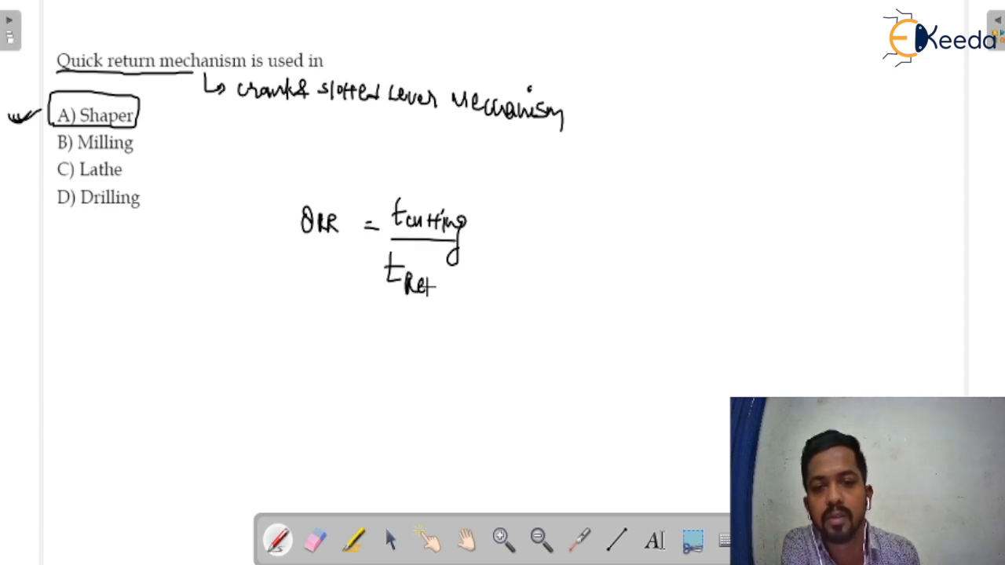
Complete the QRR formula's denominator as 't_Return' and note the ratio is greater than 1
{"action": "type", "text": "Return"}
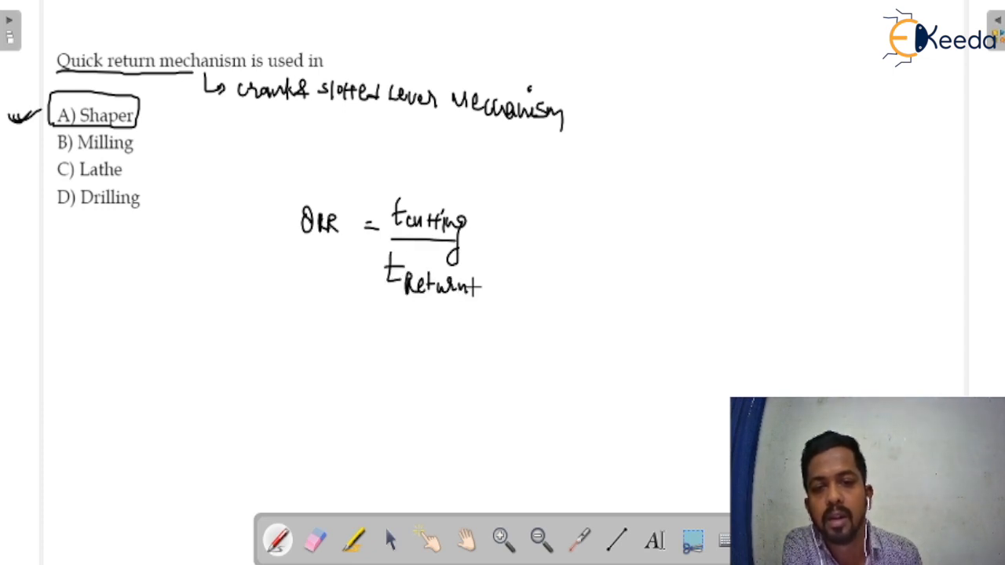
{"action": "left_click_drag", "start_coordinate": [506, 232], "coordinate": [537, 248]}
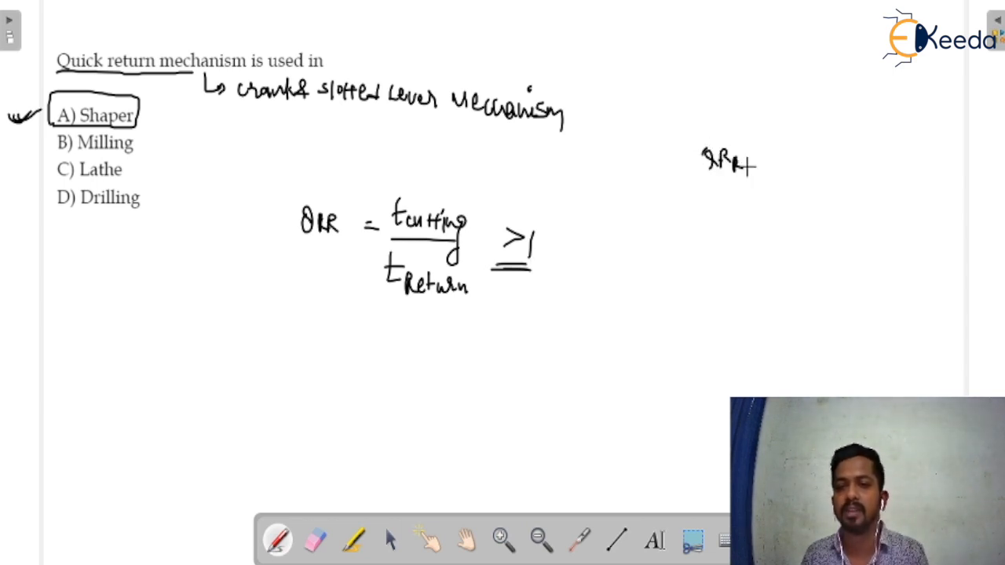
Add the worked example QR = 0.5 giving QRR = 1/0.5 = 2, result underlined
{"action": "type", "text": "= 0.5"}
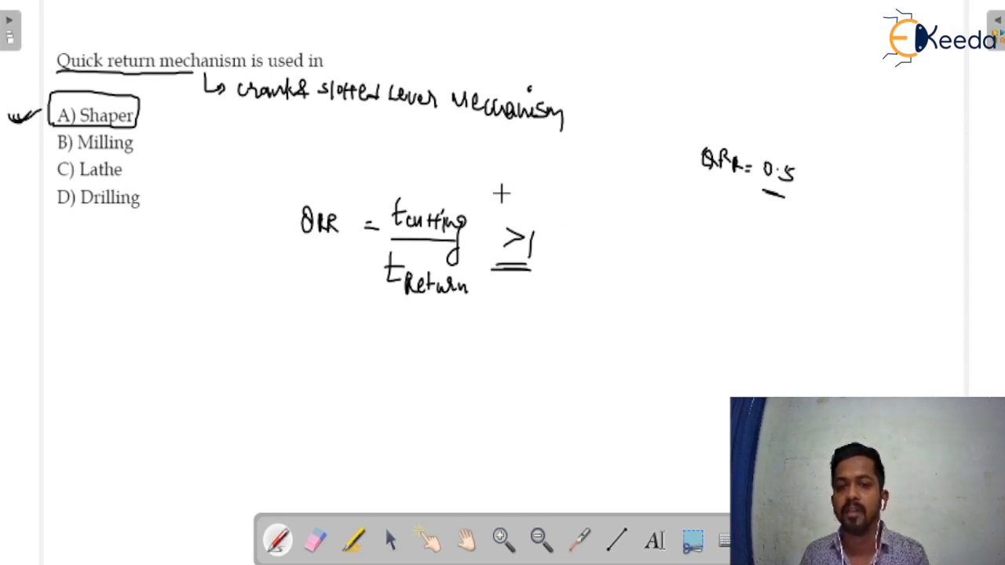
{"action": "left_click_drag", "start_coordinate": [501, 195], "coordinate": [689, 229]}
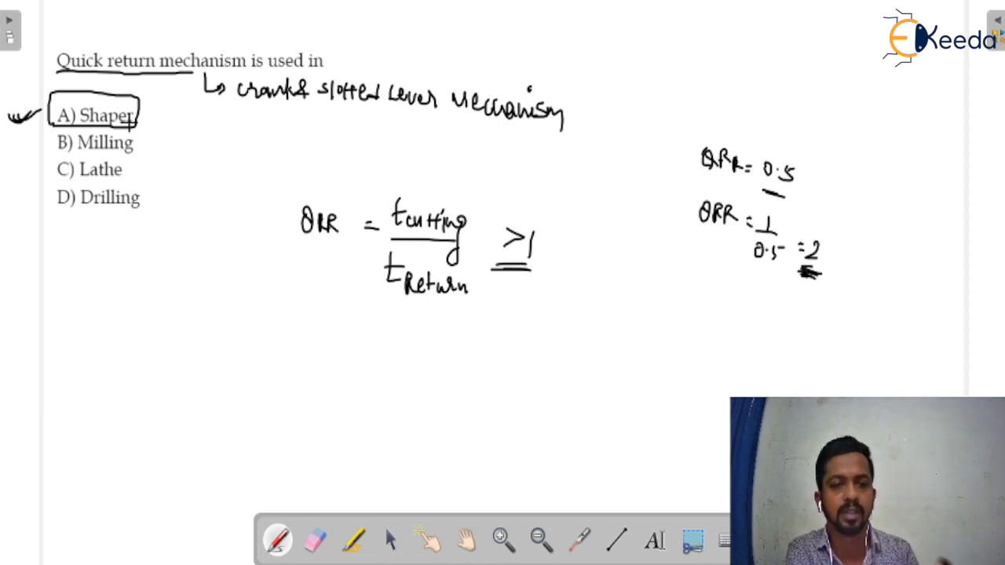
{"action": "mouse_move", "coordinate": [166, 145]}
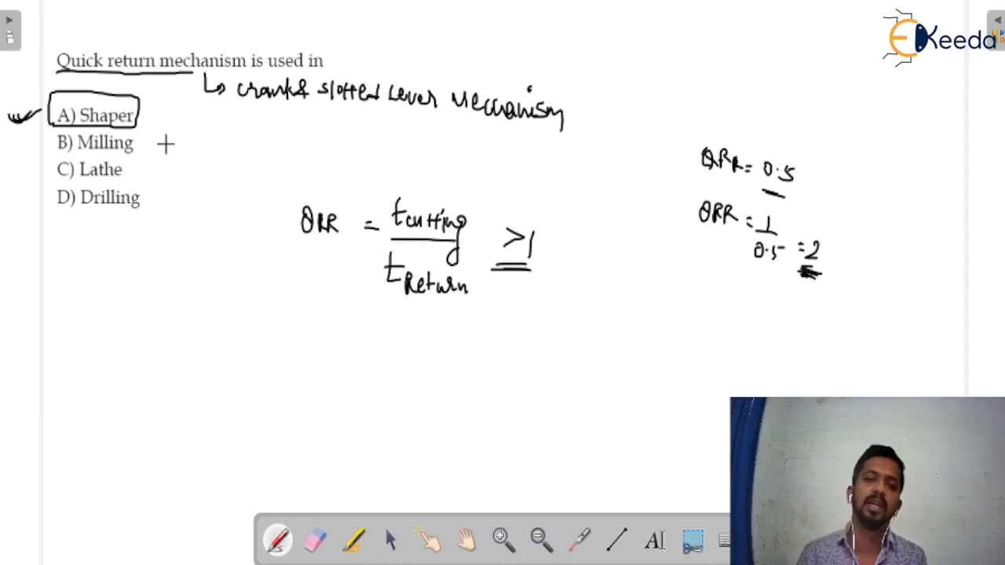